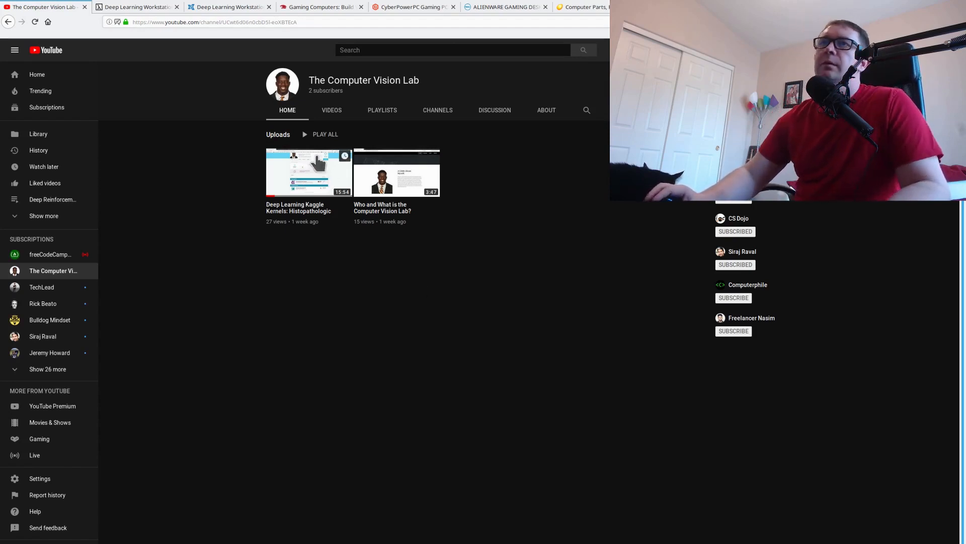
- Switch to the Lambda Labs 2-GPU workstation tab listing RTX 2080 Ti, Titan RTX, Quadro GV100
left_click(135, 7)
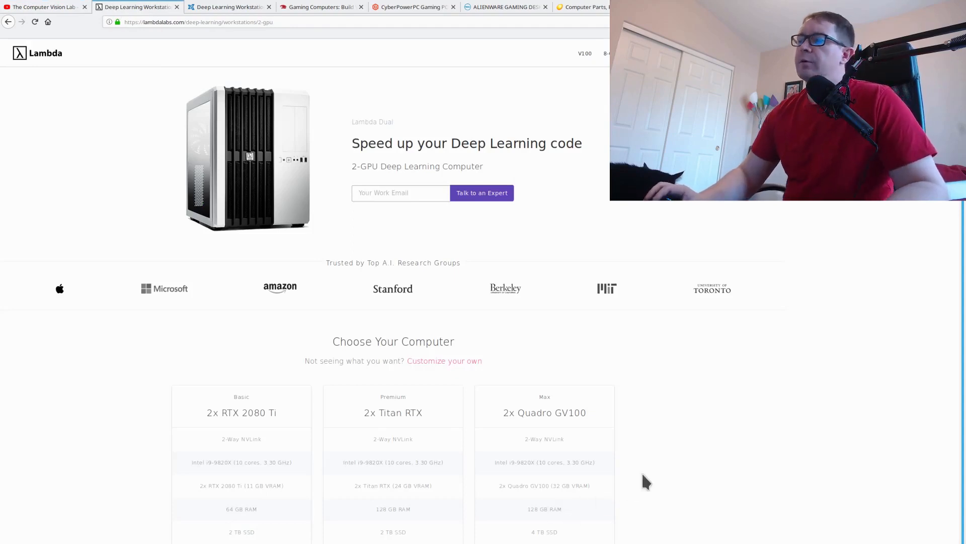
mouse_move(705, 484)
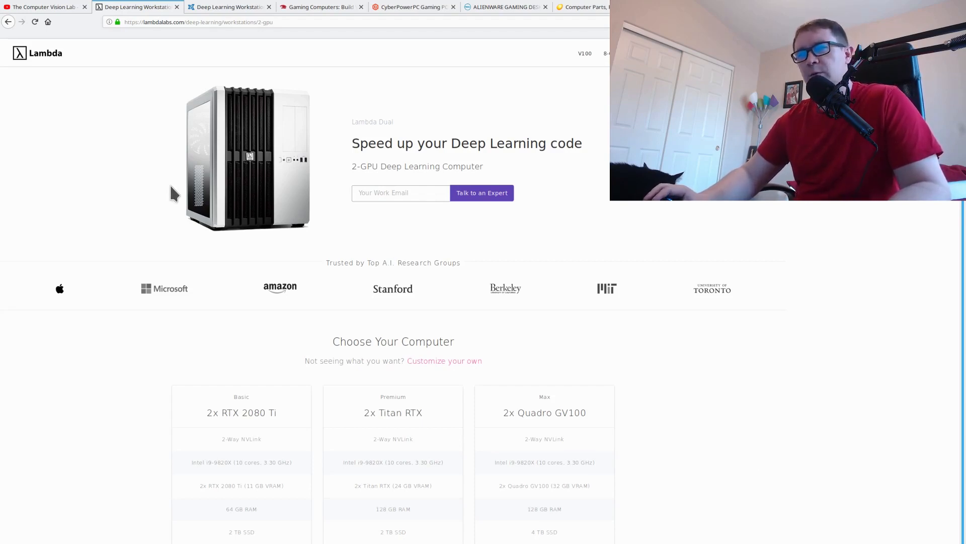
mouse_move(661, 445)
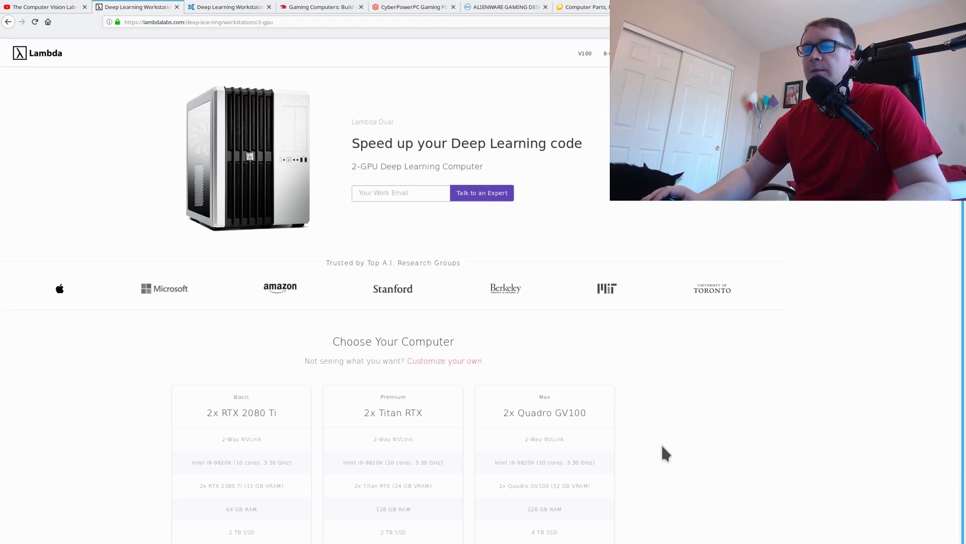
- Review Lambda's workstation tiers ($7,431 to $31,599), then go to the Exxact workstations tab
scroll("down", 3)
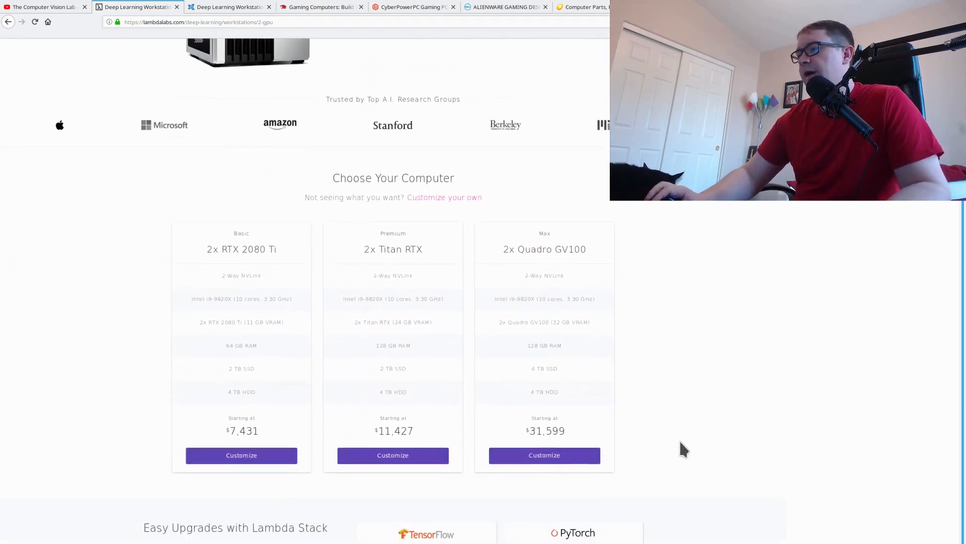
scroll("down", 3)
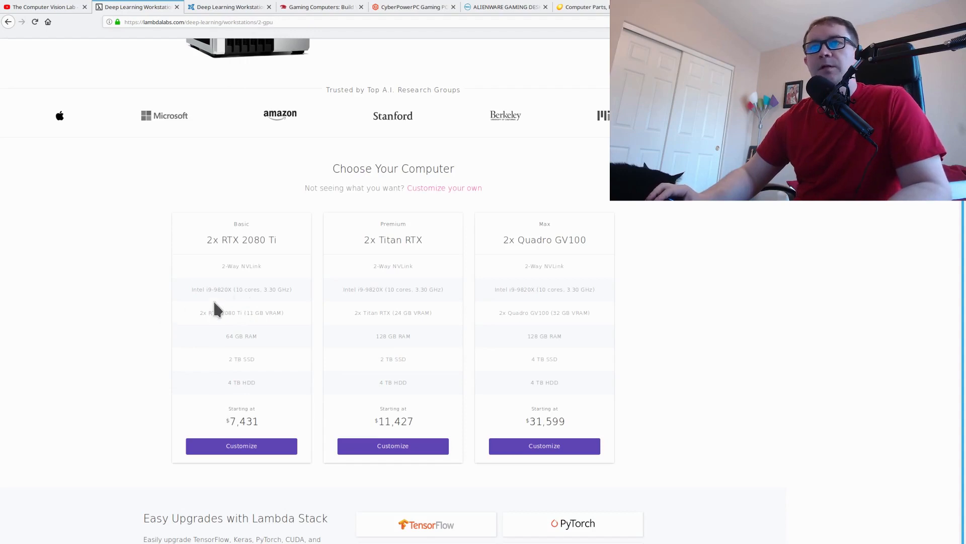
mouse_move(250, 291)
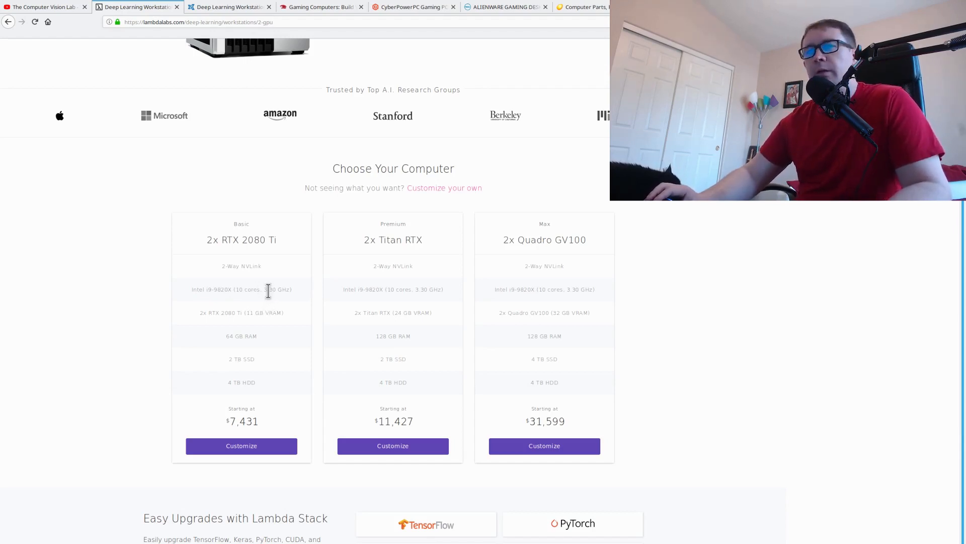
mouse_move(268, 312)
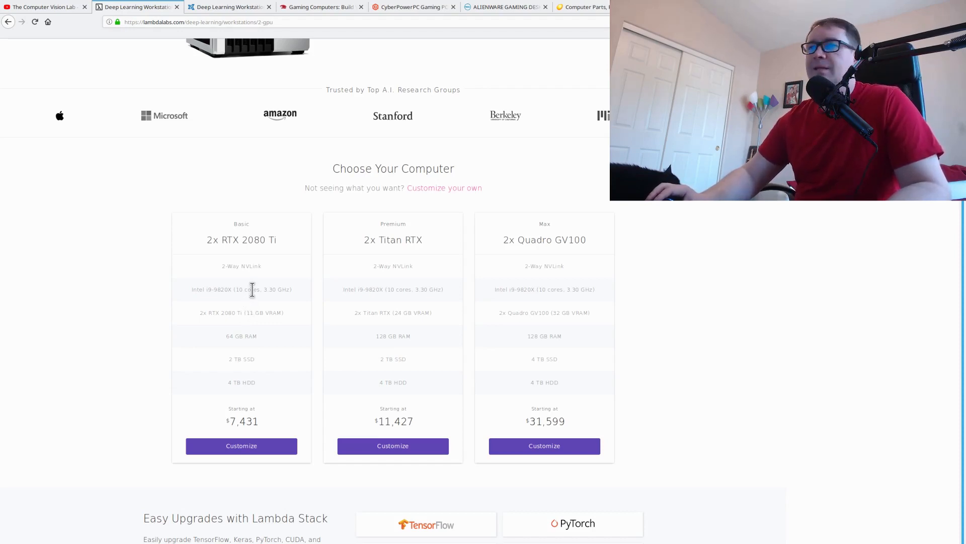
mouse_move(258, 253)
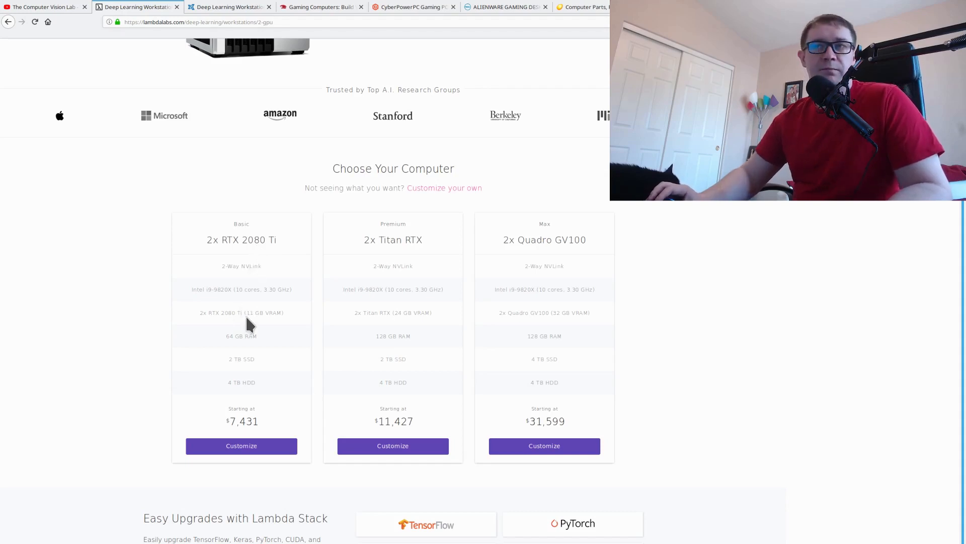
mouse_move(255, 335)
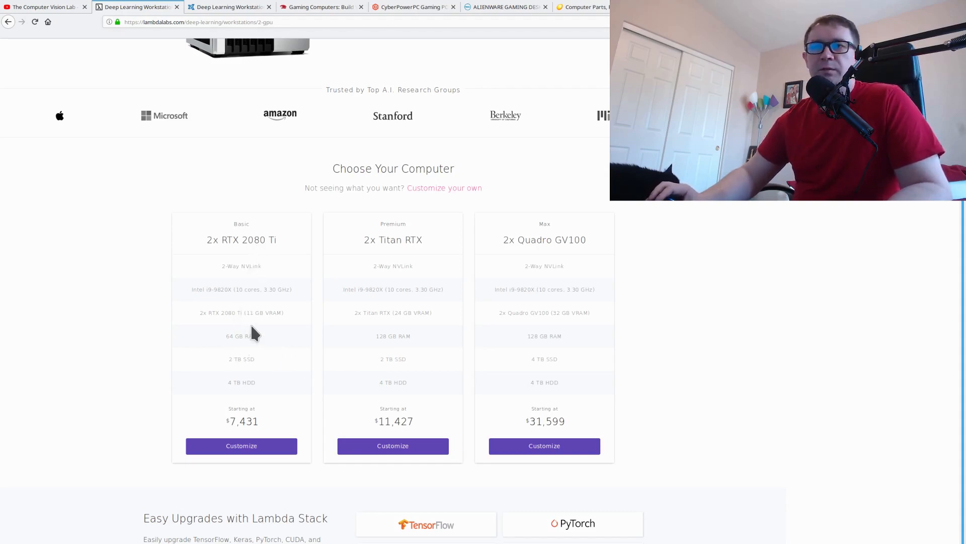
mouse_move(250, 394)
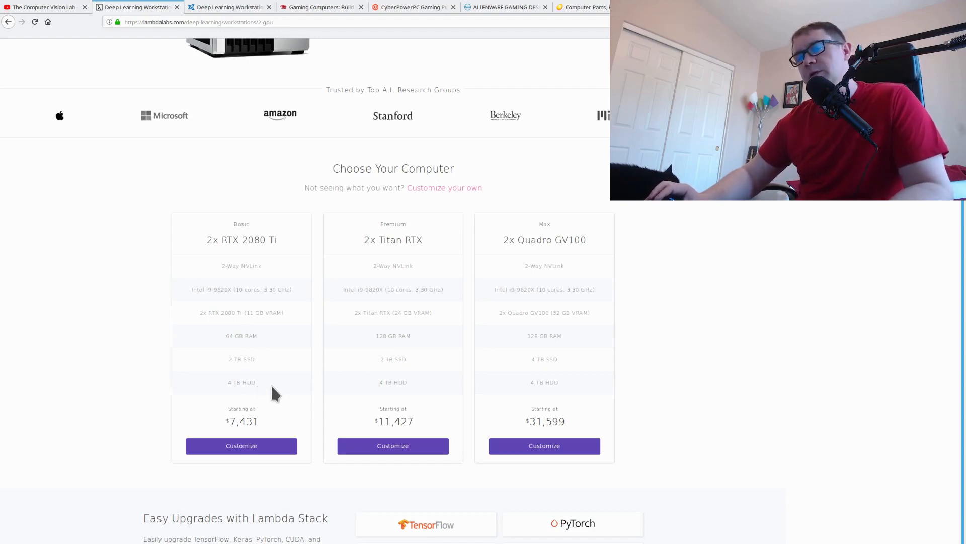
mouse_move(266, 407)
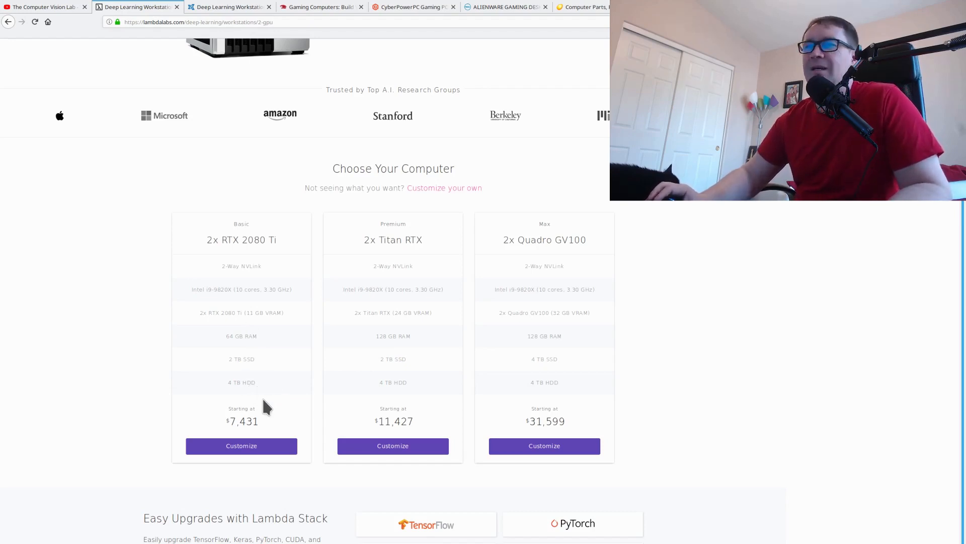
mouse_move(295, 389)
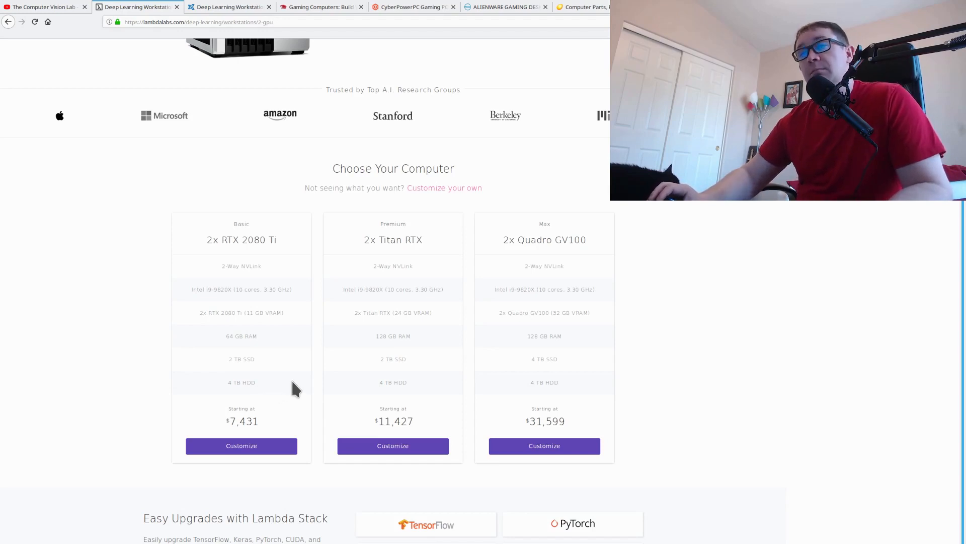
mouse_move(417, 427)
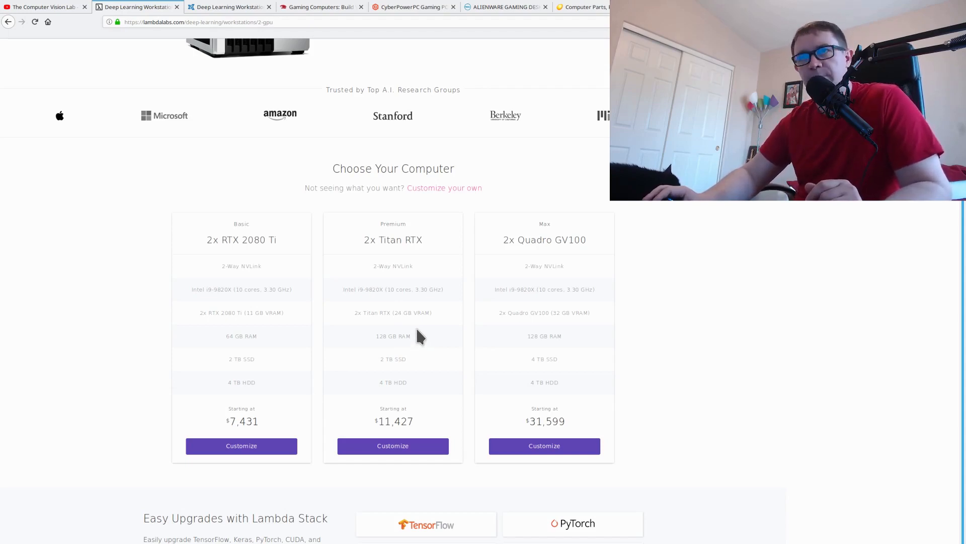
mouse_move(266, 313)
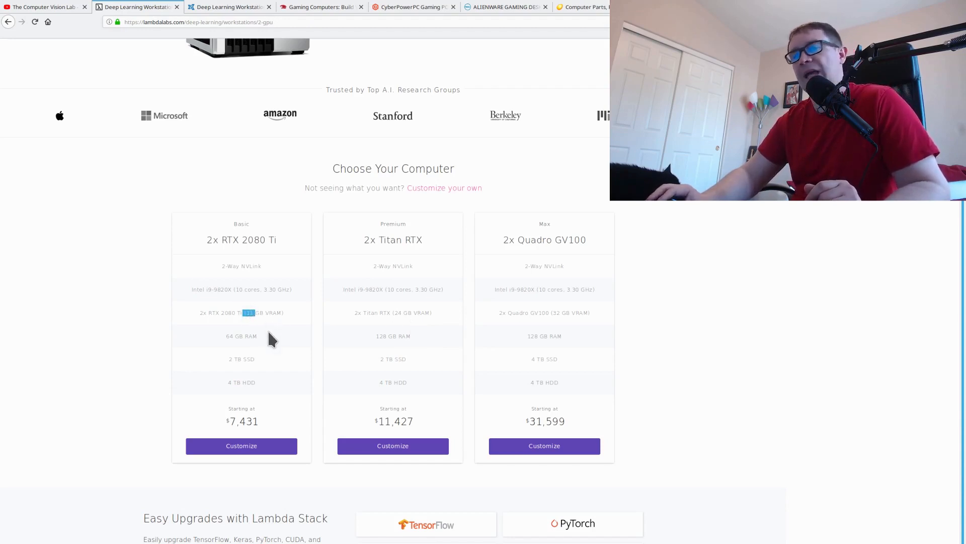
mouse_move(258, 335)
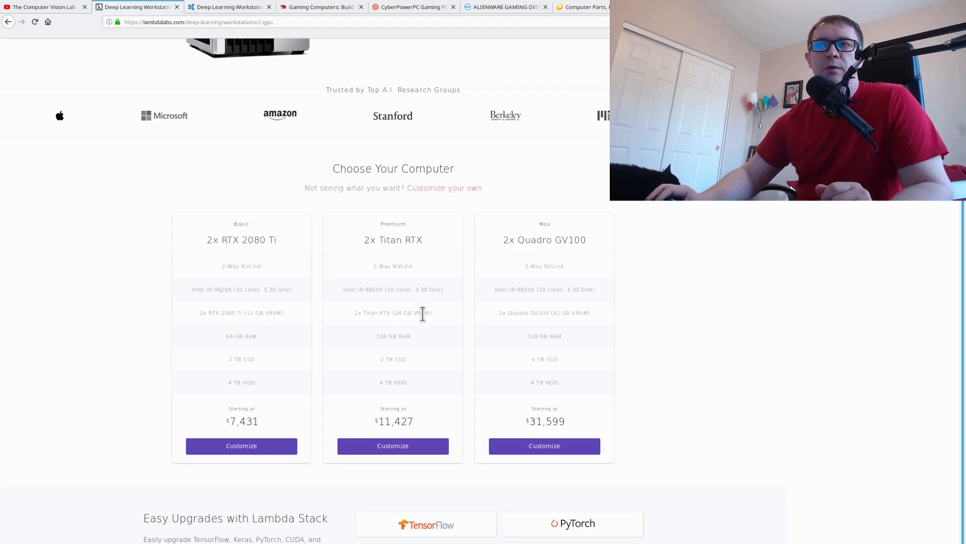
mouse_move(433, 315)
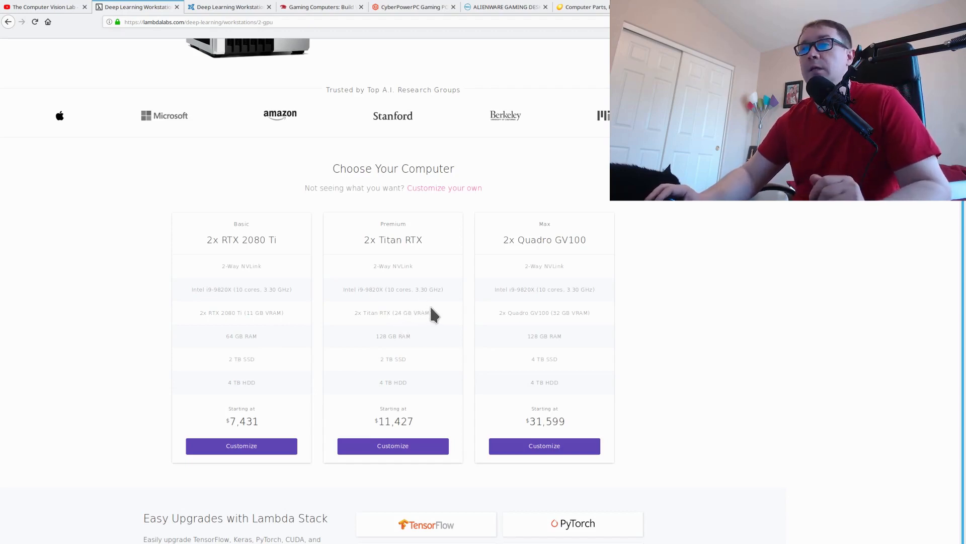
mouse_move(439, 334)
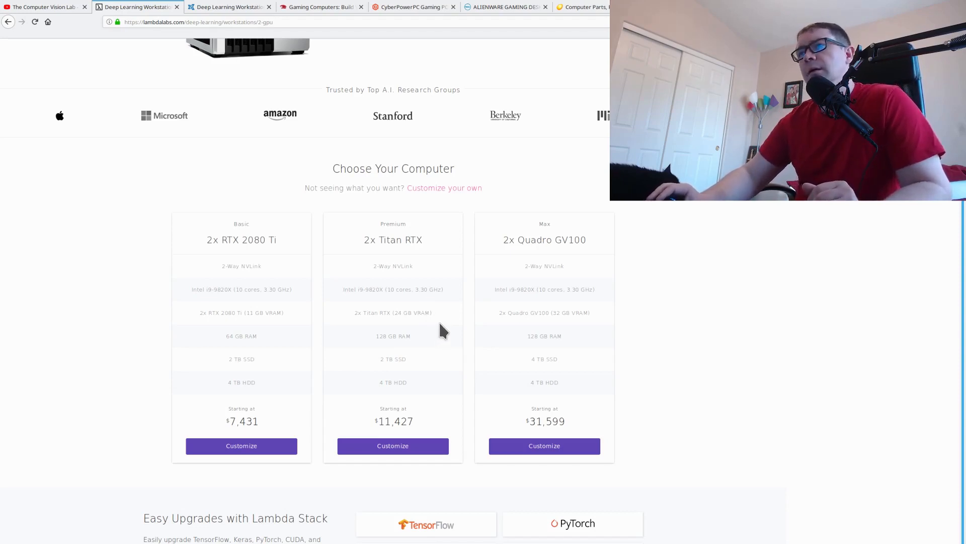
mouse_move(561, 420)
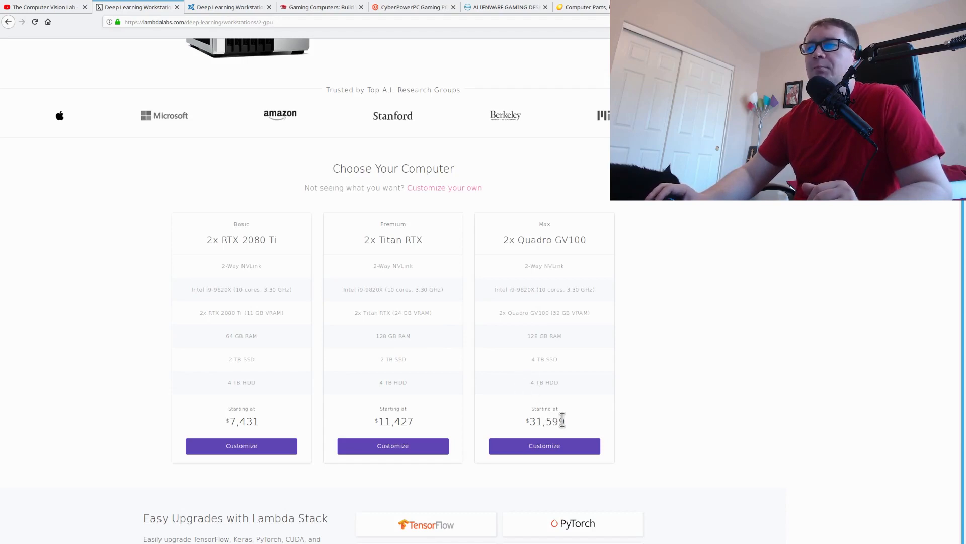
mouse_move(604, 416)
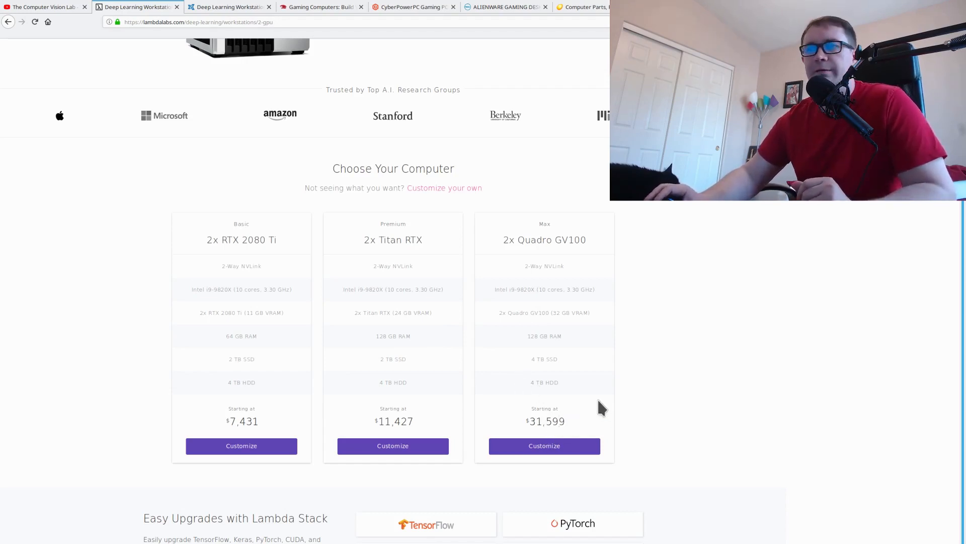
mouse_move(601, 405)
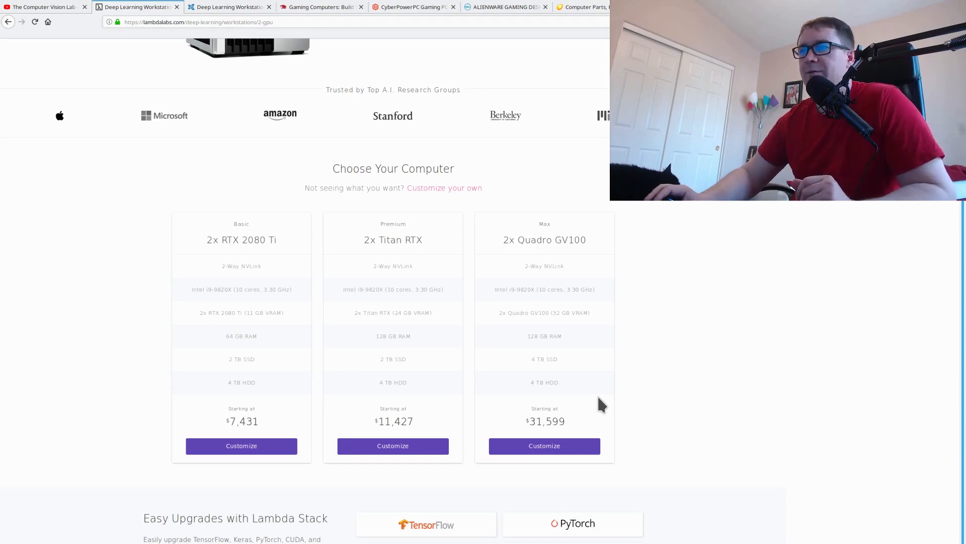
mouse_move(554, 348)
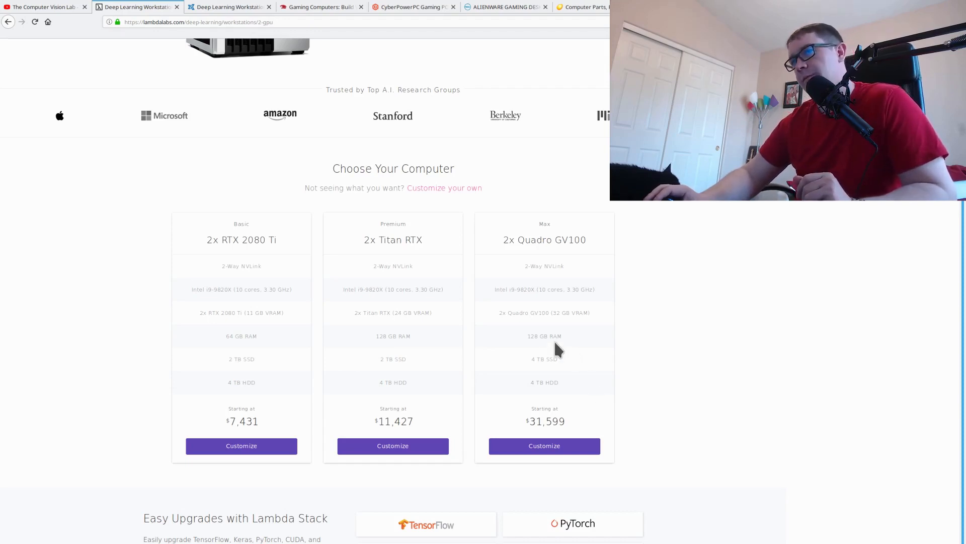
mouse_move(570, 367)
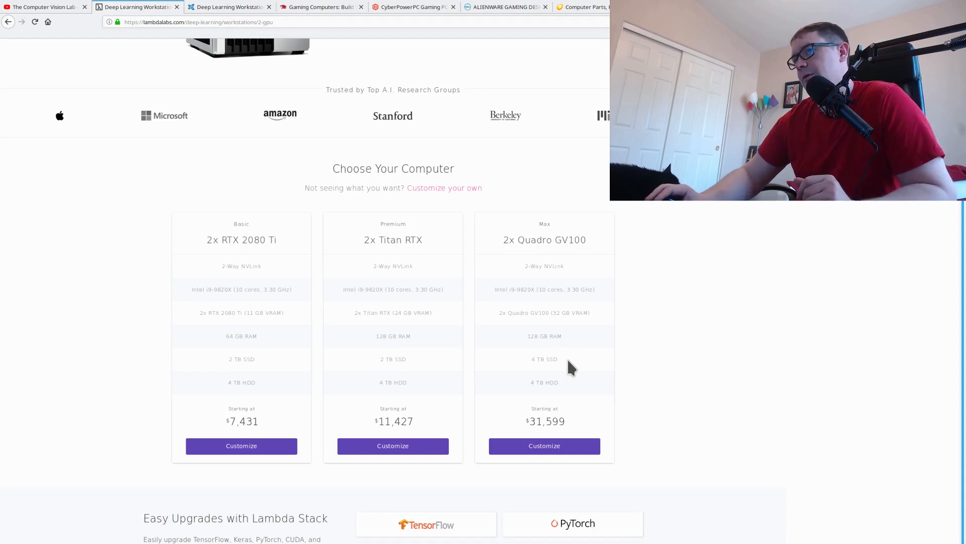
mouse_move(571, 354)
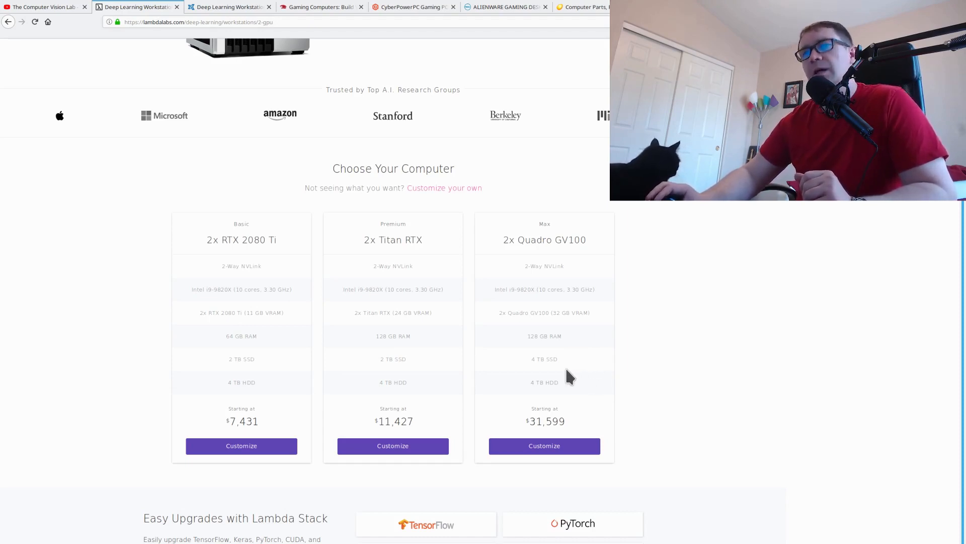
mouse_move(557, 379)
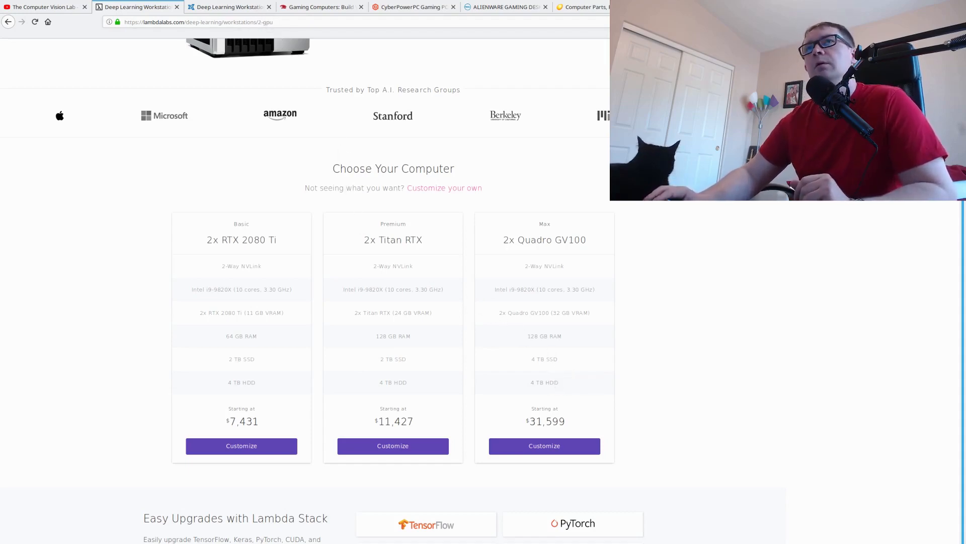
left_click(228, 7)
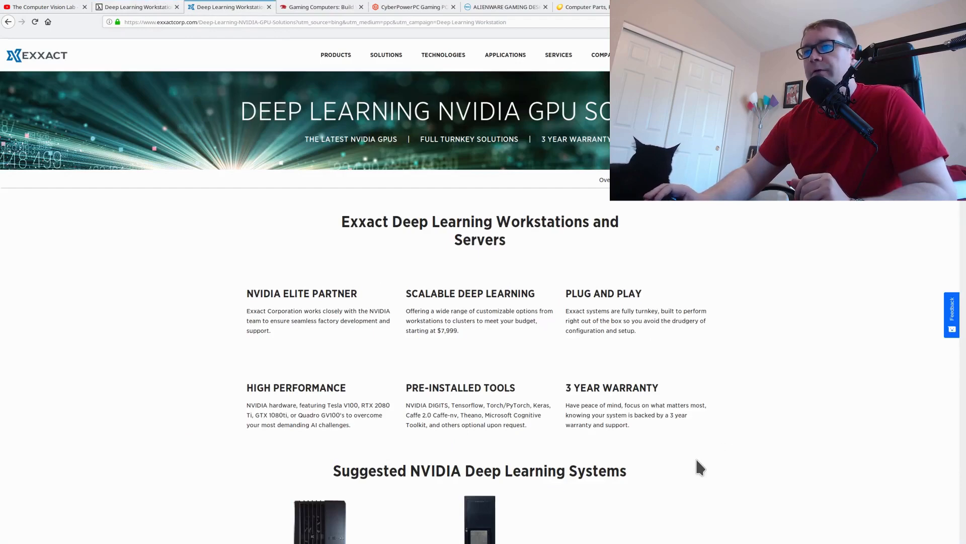
mouse_move(678, 482)
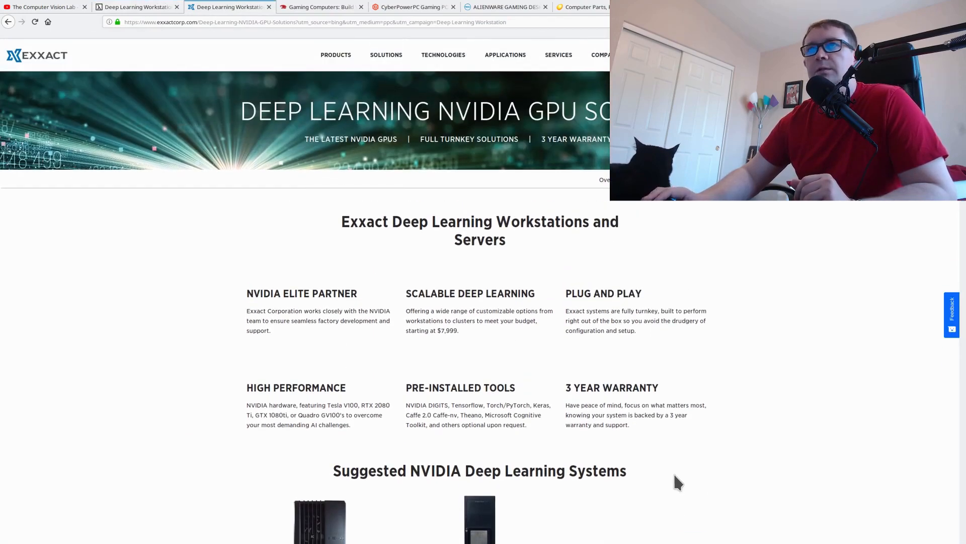
- Review Exxact's suggested systems ($7,999 and $12,999), then switch to the iBUYPOWER gaming tab
scroll("down", 3)
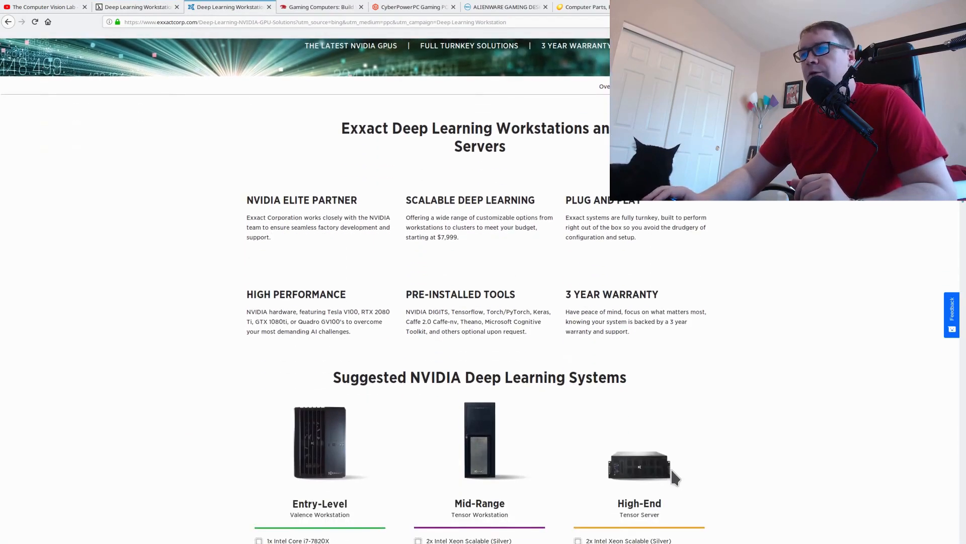
scroll("down", 3)
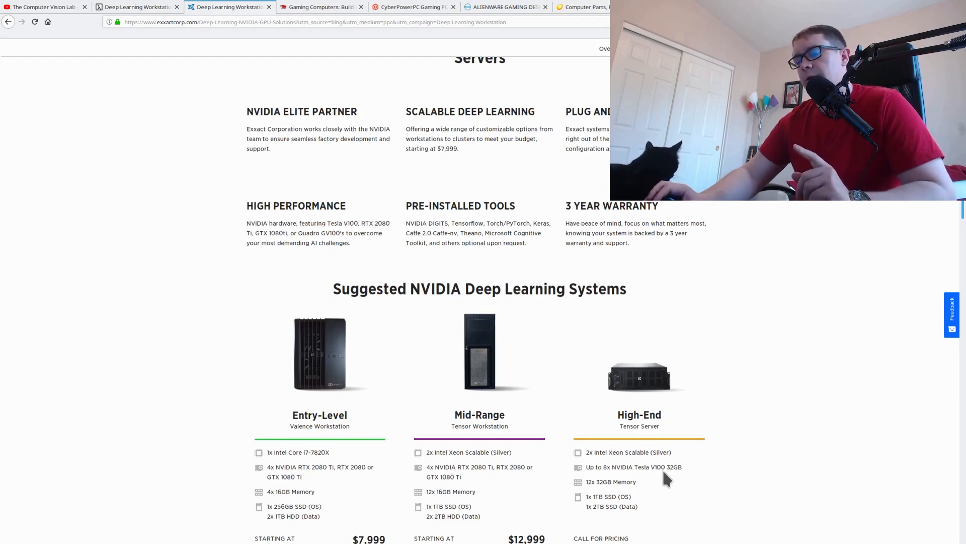
mouse_move(678, 368)
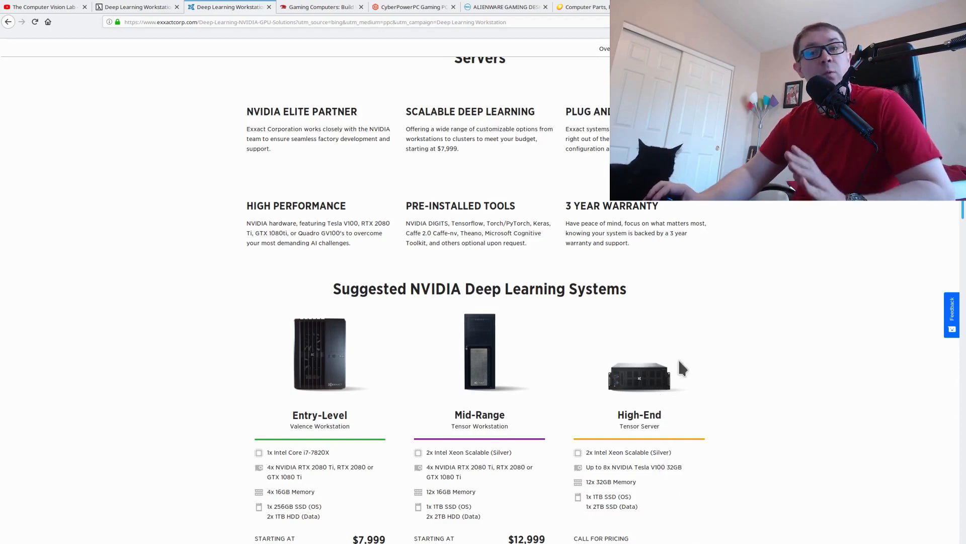
left_click(321, 7)
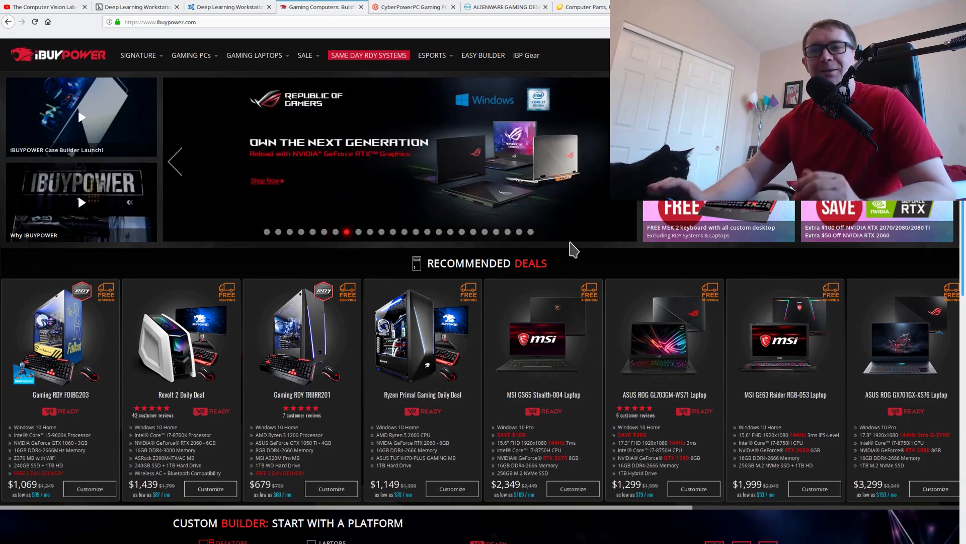
mouse_move(359, 438)
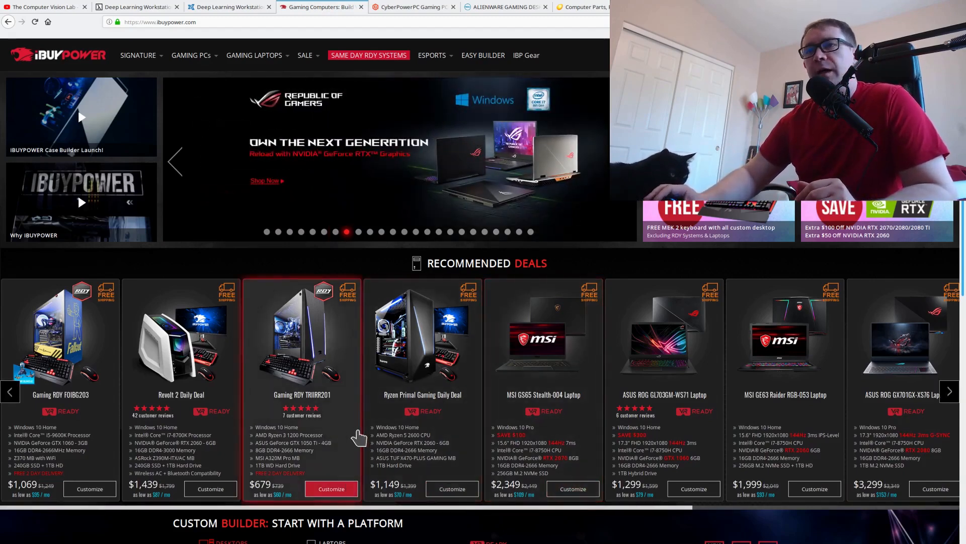
mouse_move(302, 453)
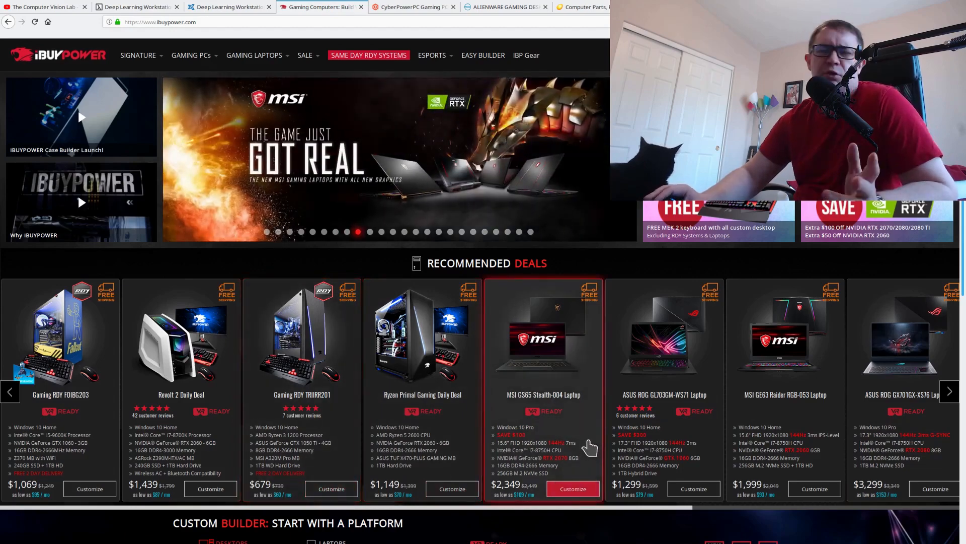
mouse_move(672, 530)
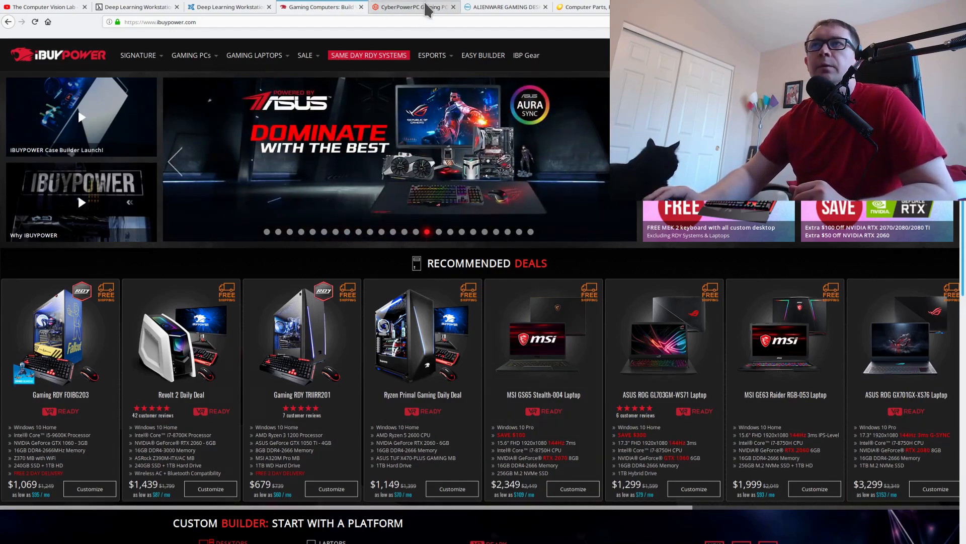
- Move from iBUYPOWER's recommended deals to the CyberPowerPC Gaming PCs tab
left_click(412, 6)
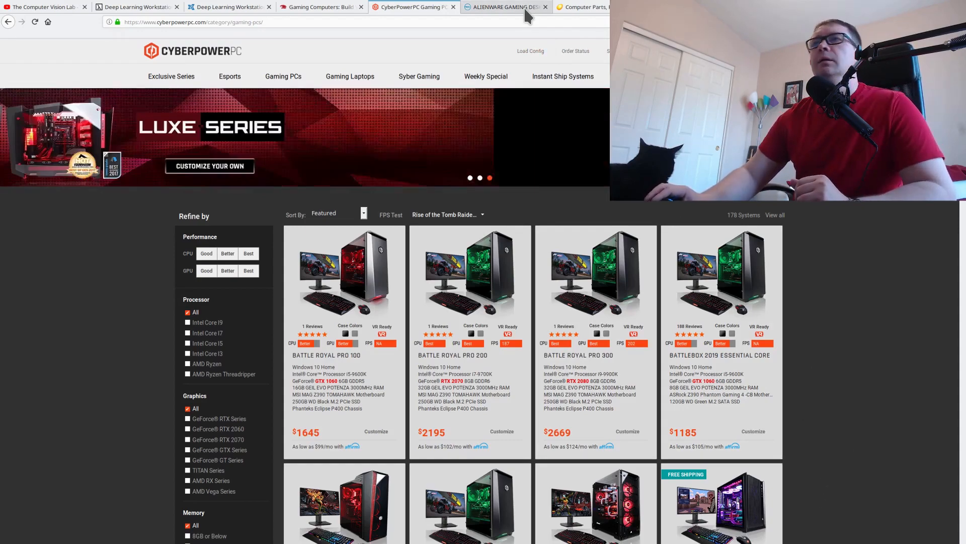
- Switch to the Alienware gaming desktops tab showing Aurora from $839.99 and Area-51 from $1,899.99
left_click(505, 7)
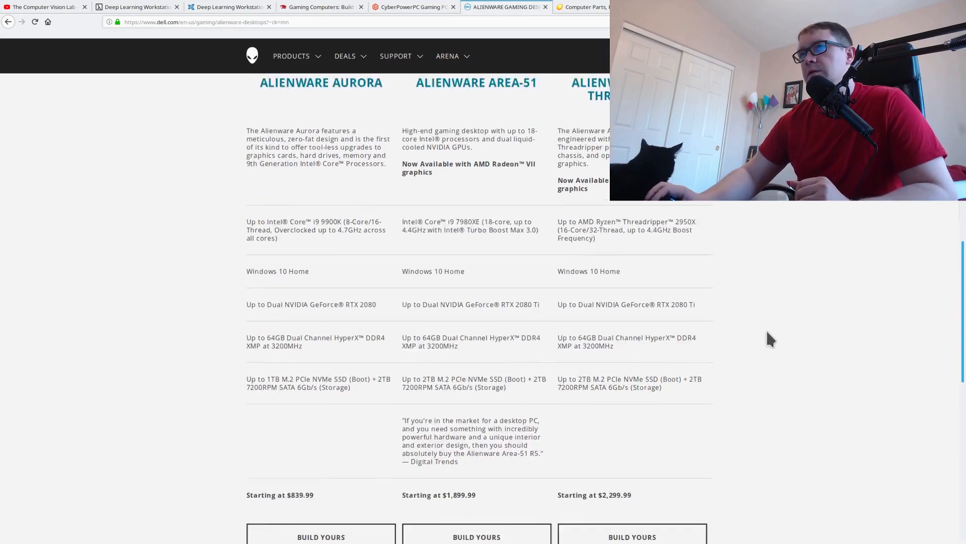
scroll("up", 3)
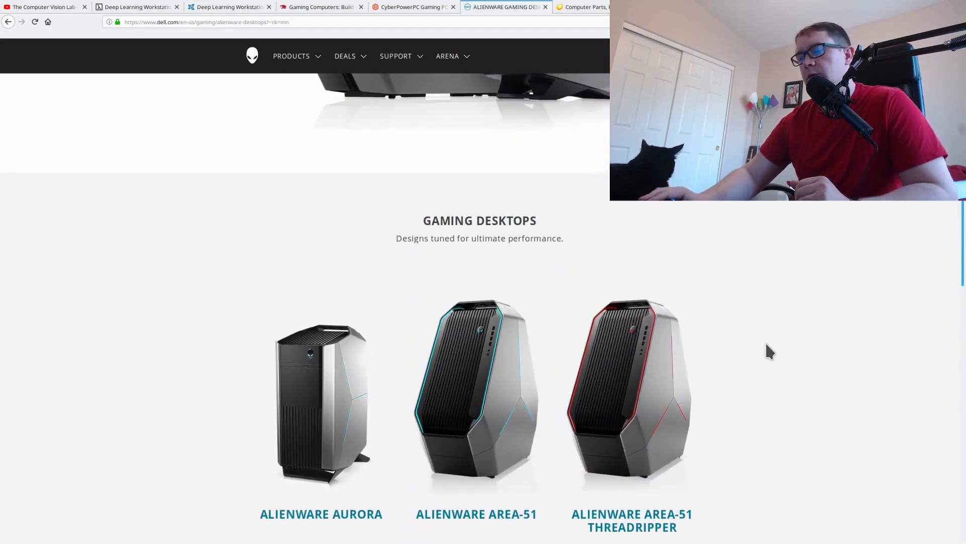
scroll("down", 3)
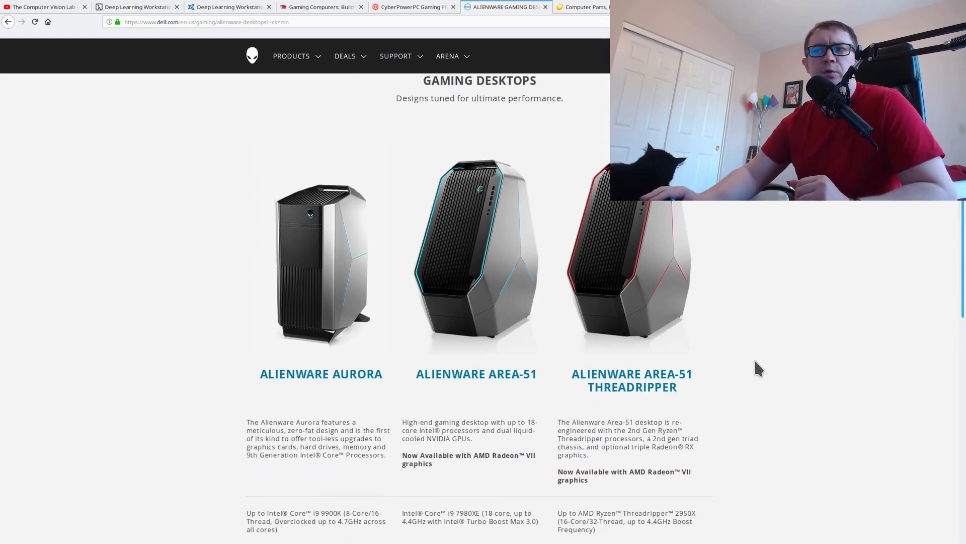
scroll("down", 3)
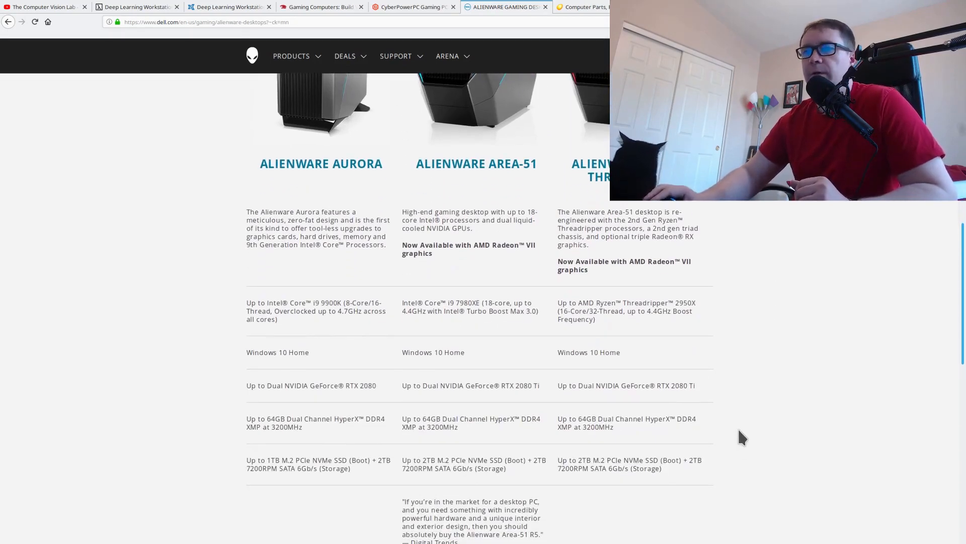
mouse_move(730, 448)
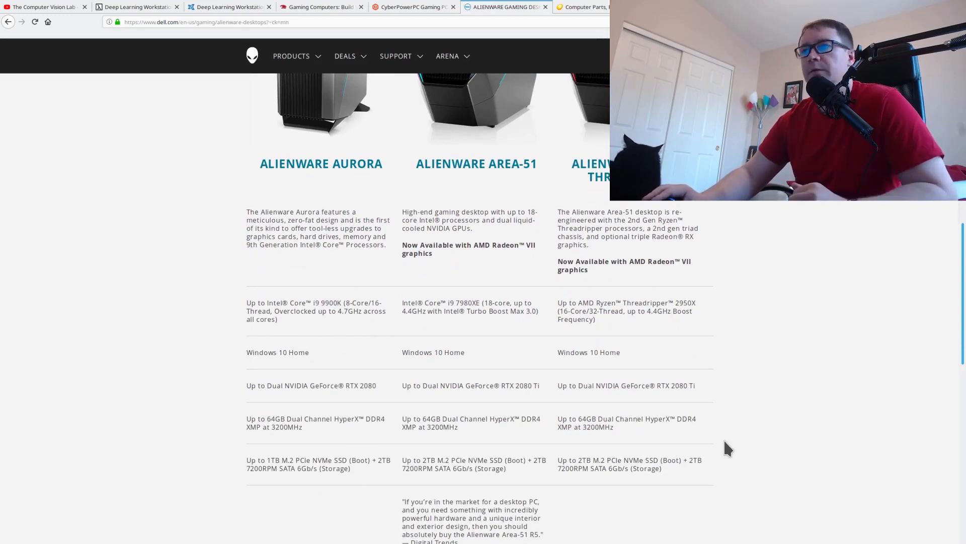